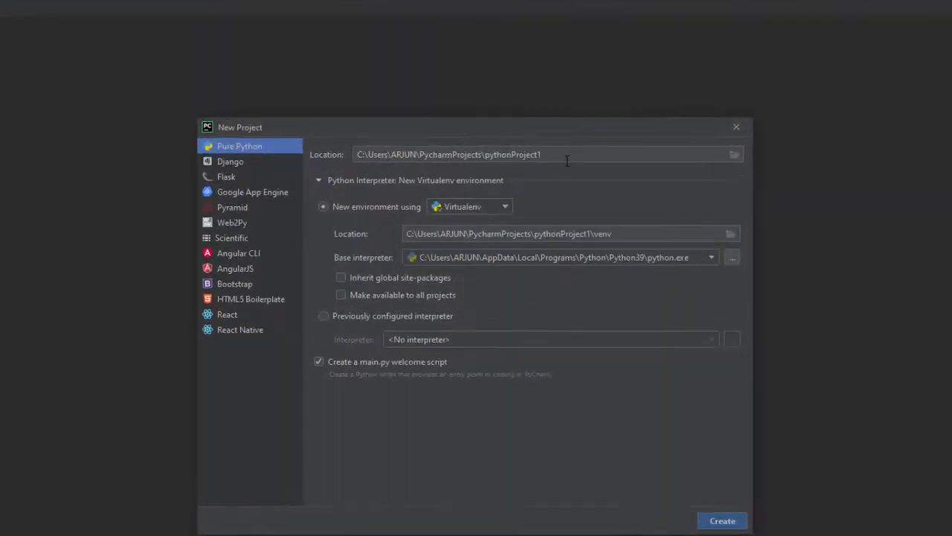
Create a Pure Python project and write an integer input line with nested for loops in main.py
text(Python)
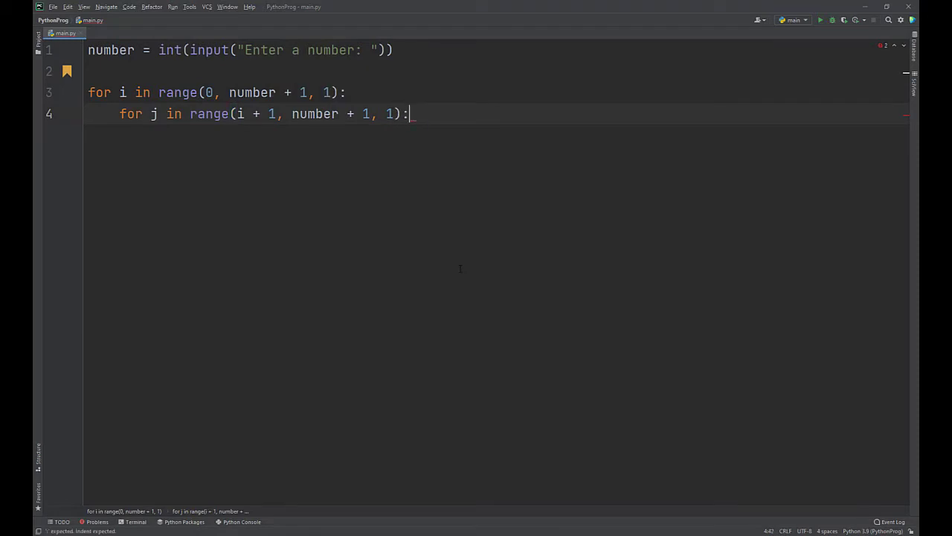
Add print(j, end=" ") and print(" ") to the loop body and run the script
text(print(j, end=" "))
text(print(" "))
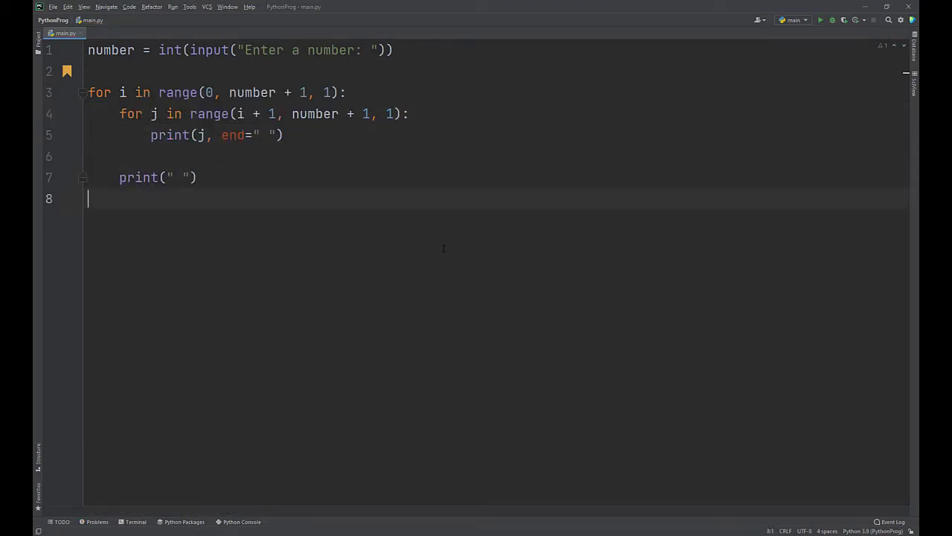
click(820, 20)
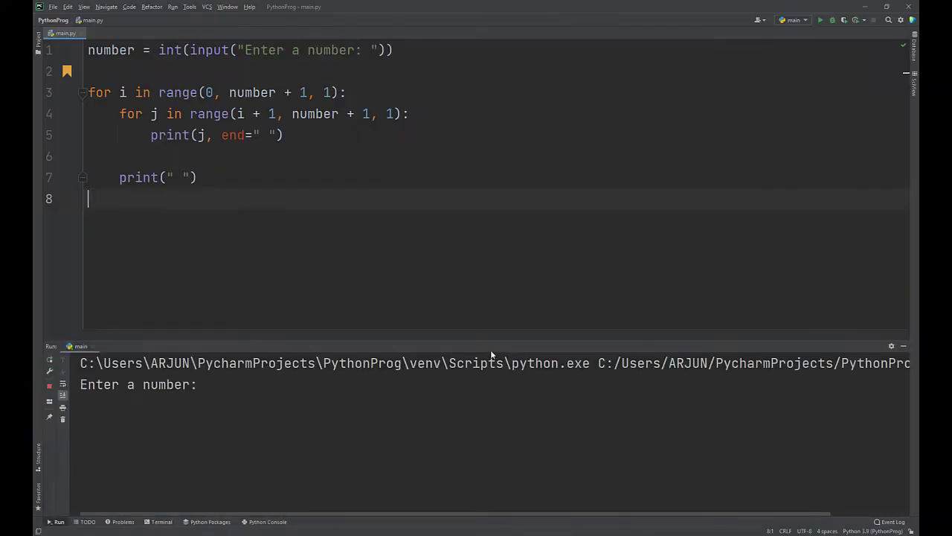
Enter 5 at the Run panel prompt to print rows from 1 2 3 4 5 down to 5
text(5)
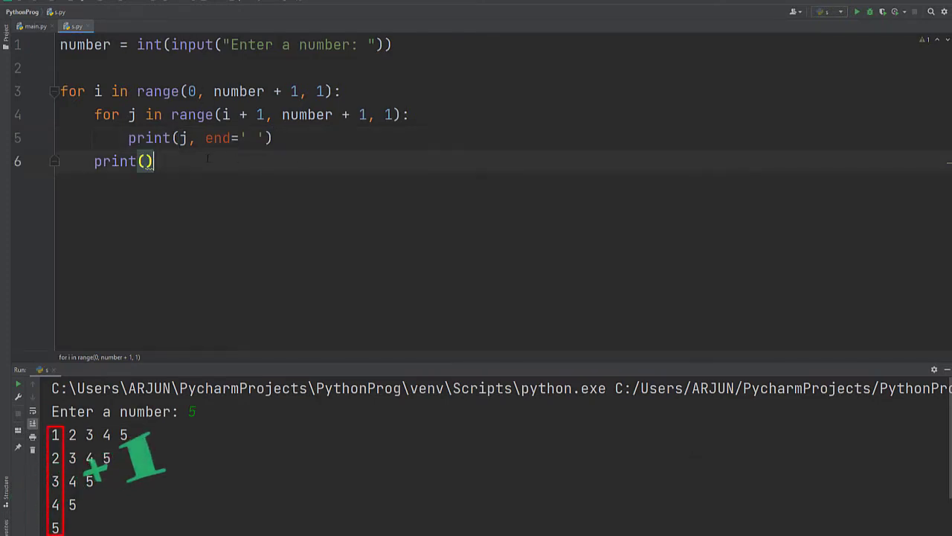
Add print(i) on line 8 and rerun the script with input 5
text(i)
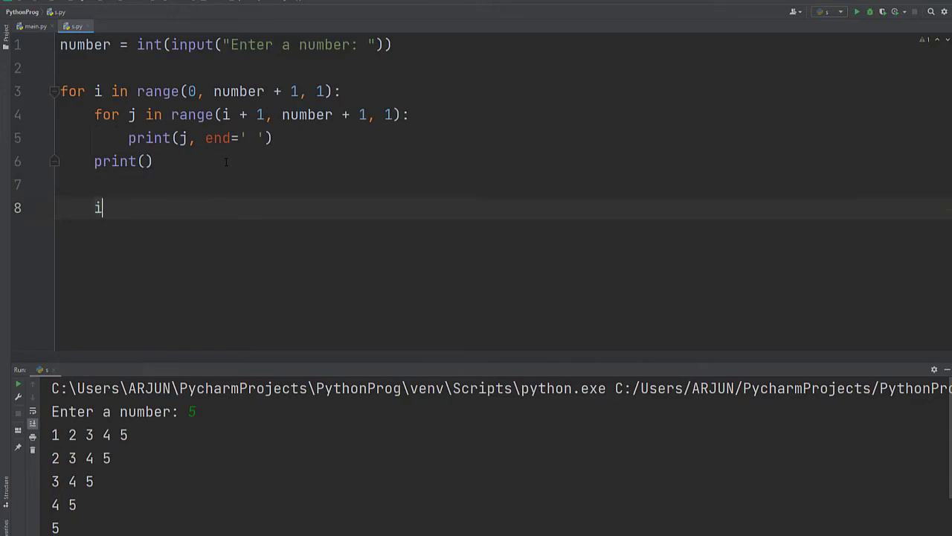
text(i)
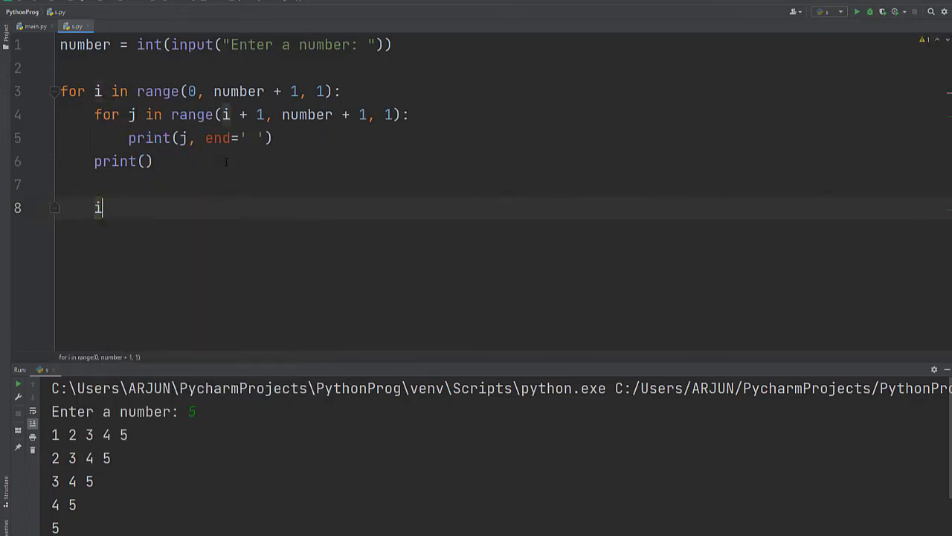
right_click(126, 206)
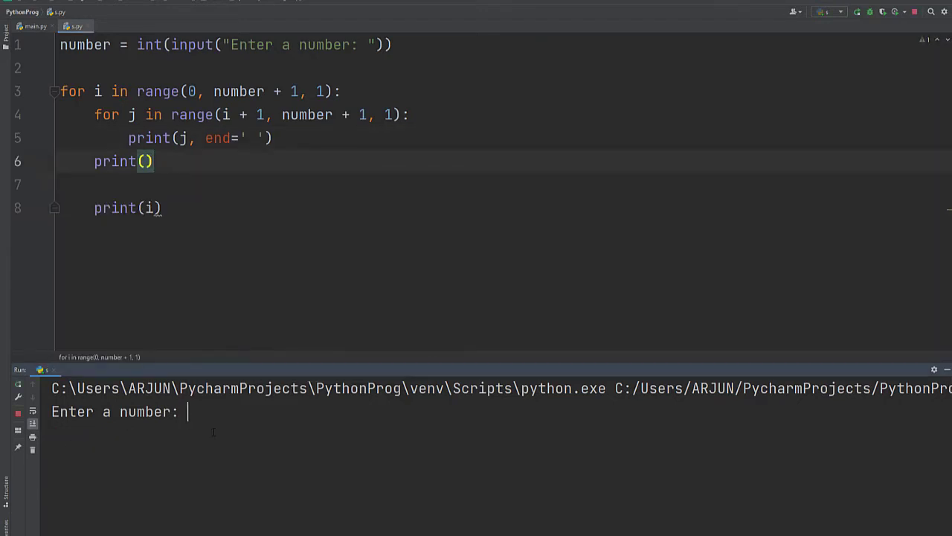
text(5)
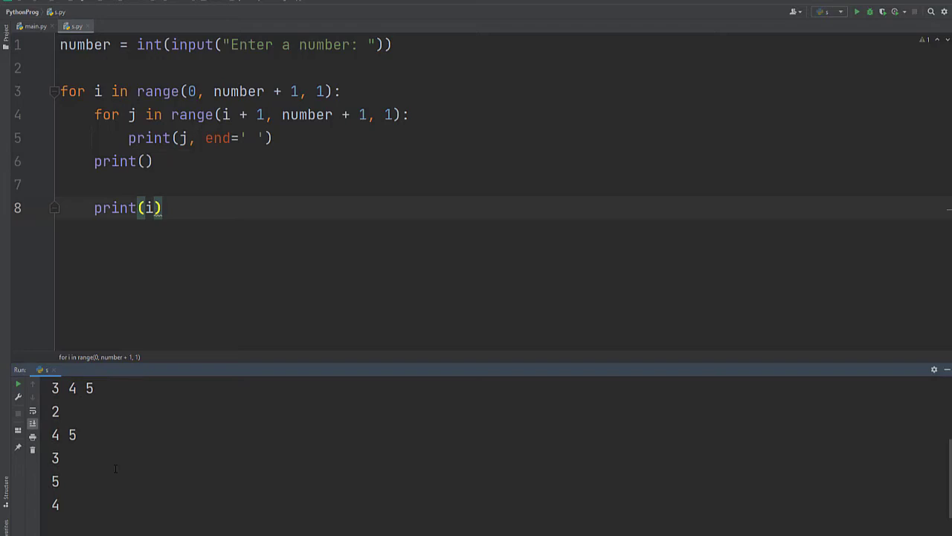
click(35, 26)
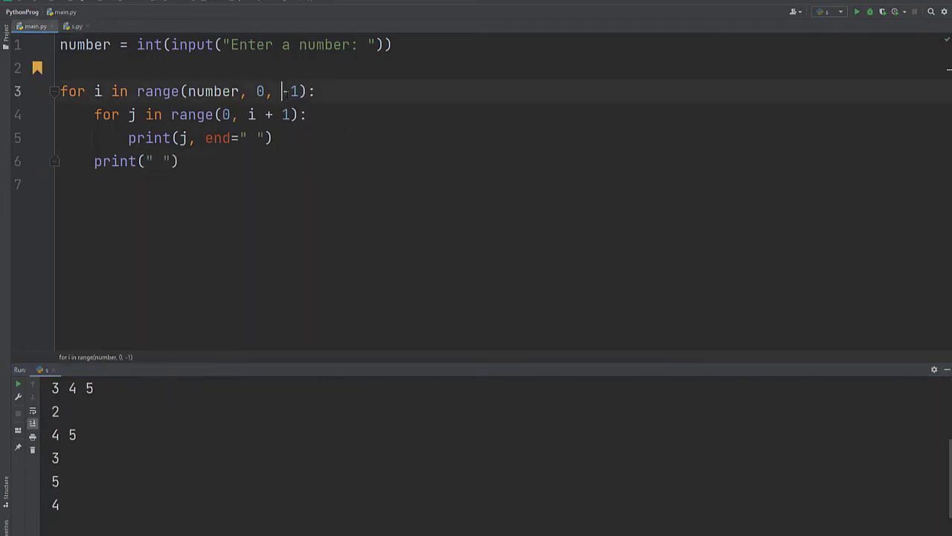
Run main.py's descending outer loop (step -1) with input 5, printing rows 0 1 2 3 4 5 down to 0 1
double_click(289, 91)
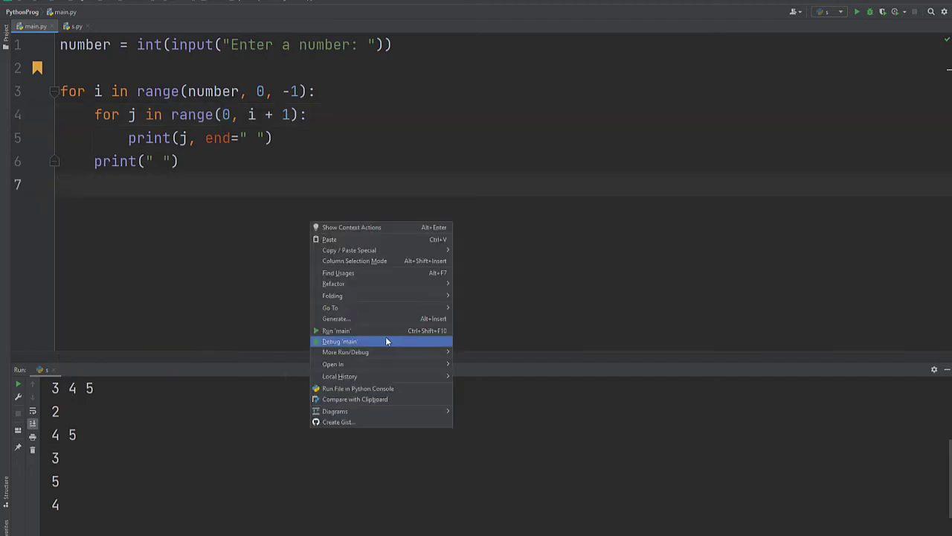
click(336, 330)
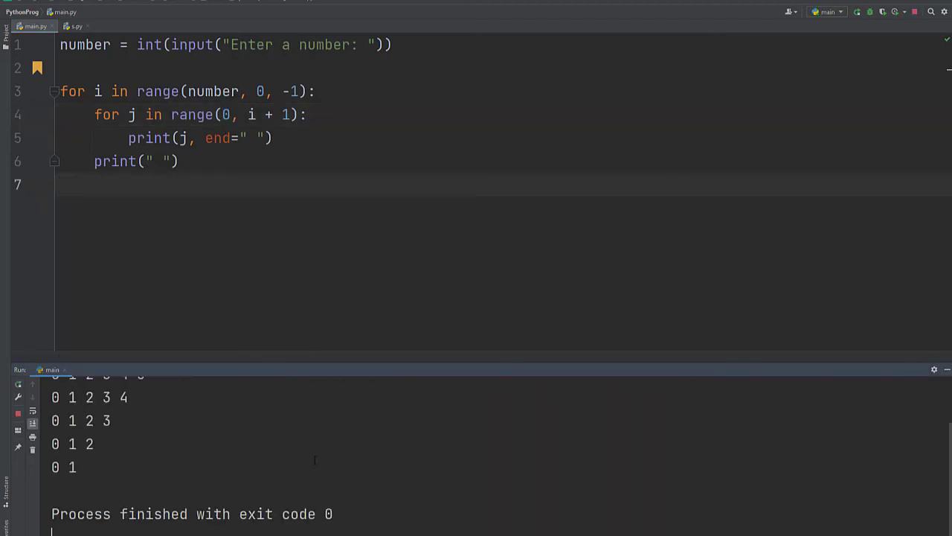
click(856, 11)
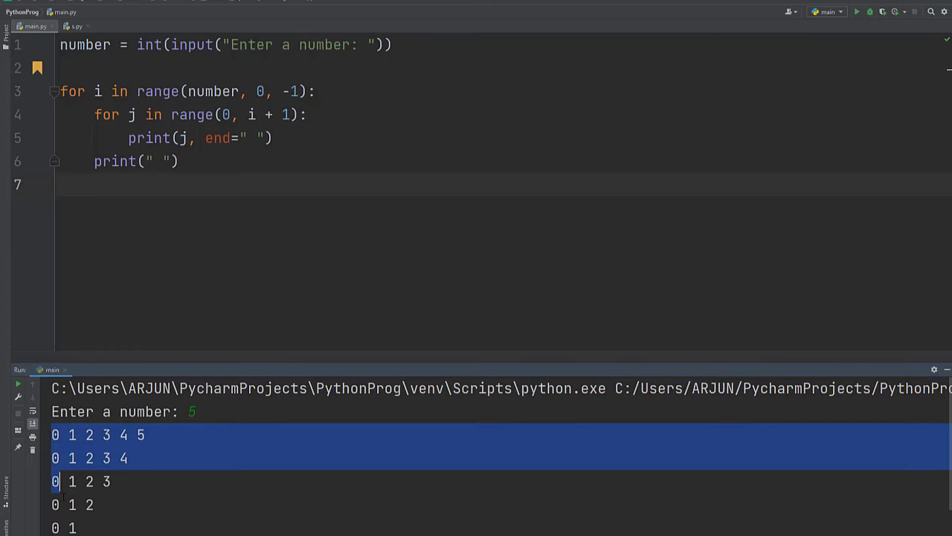